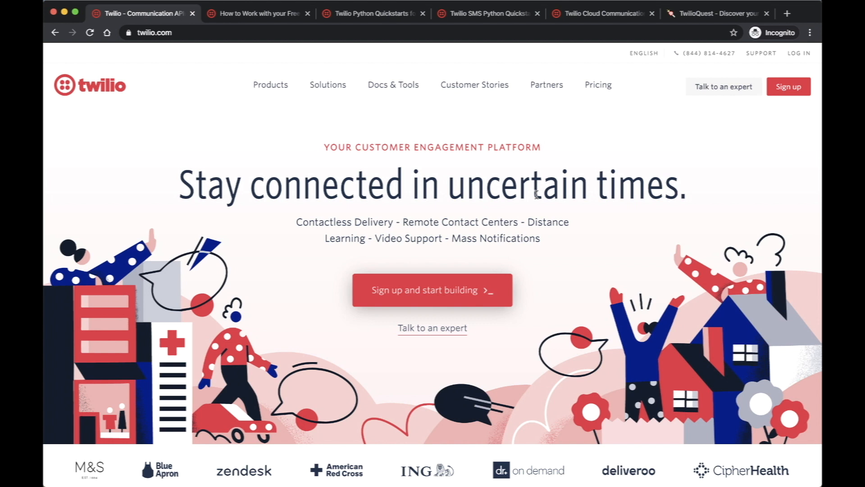
mouse_move(460, 146)
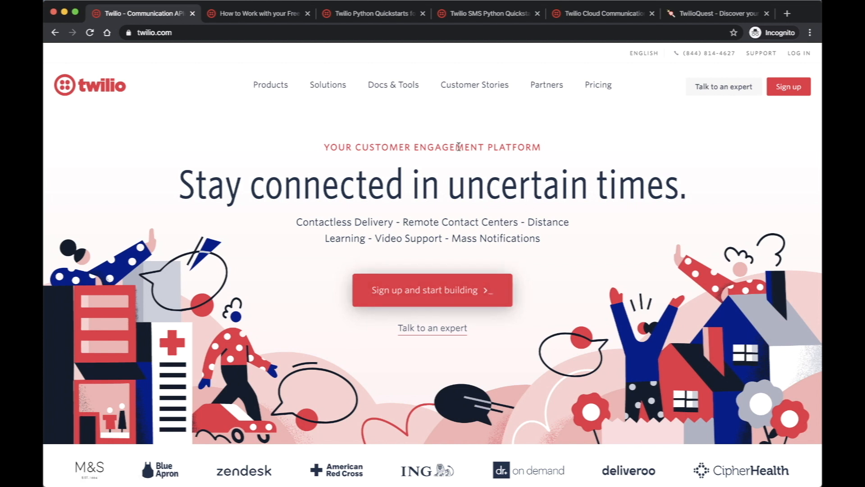
Step: On twilio.com, open the Solutions menu listing Enterprise, Marketing and Healthcare
click(270, 85)
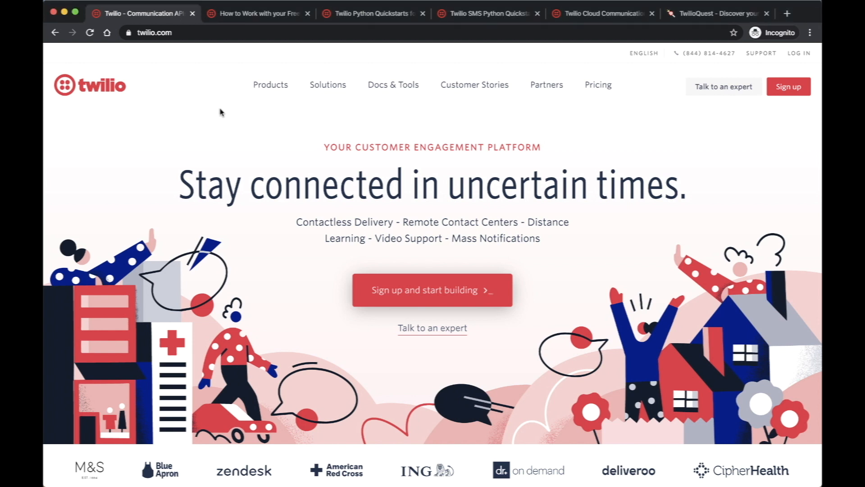
mouse_move(487, 134)
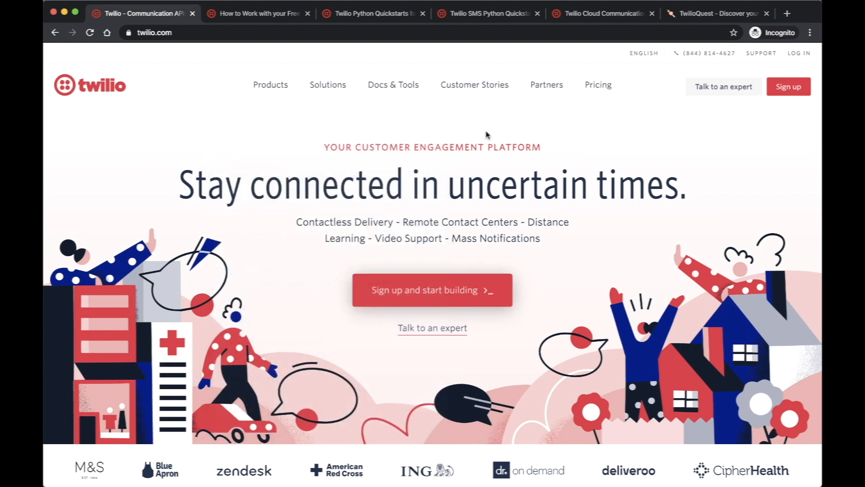
click(393, 84)
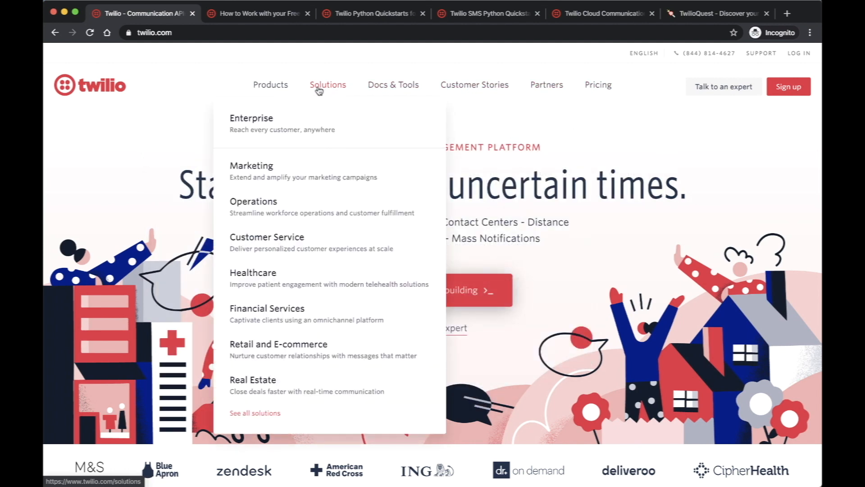
Step: Switch to the 'How to Work with your Free Twilio Trial Account' docs tab
click(257, 13)
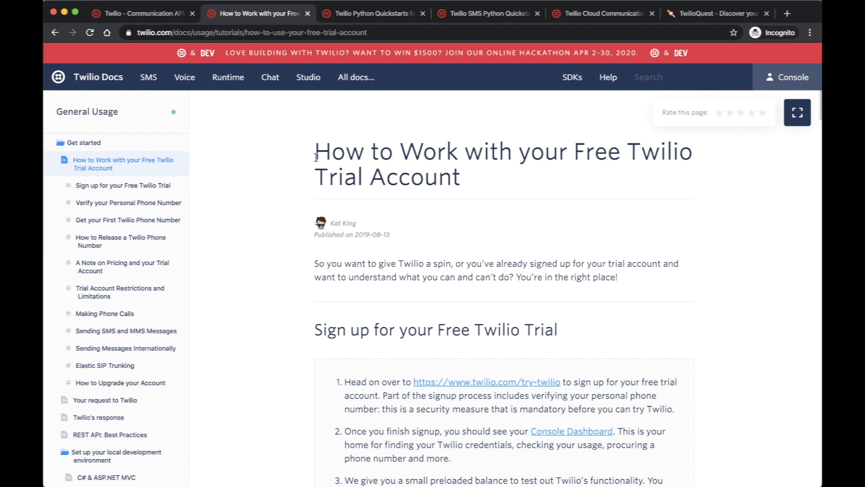
Step: Look over the Python Quickstarts overview, then open the SMS Python Quickstart page
click(370, 13)
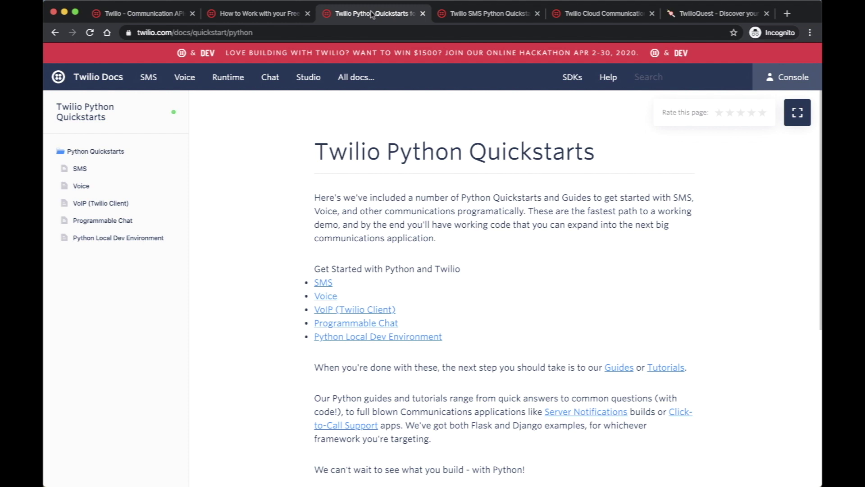
mouse_move(443, 36)
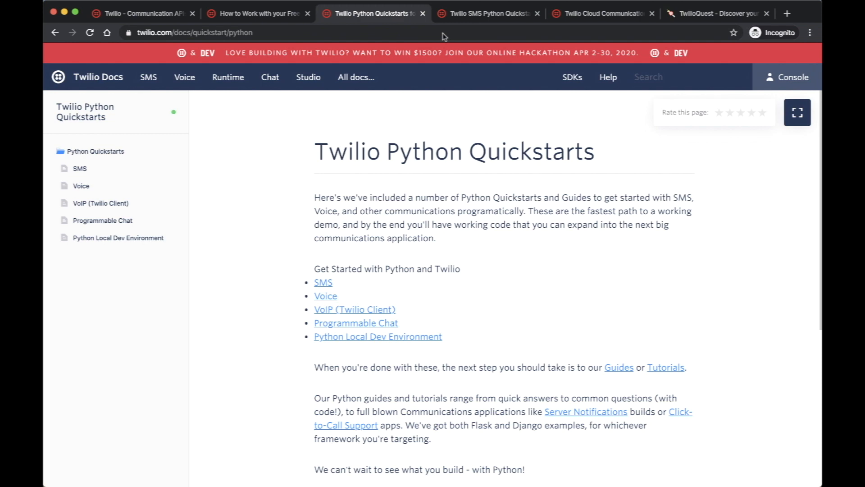
click(488, 14)
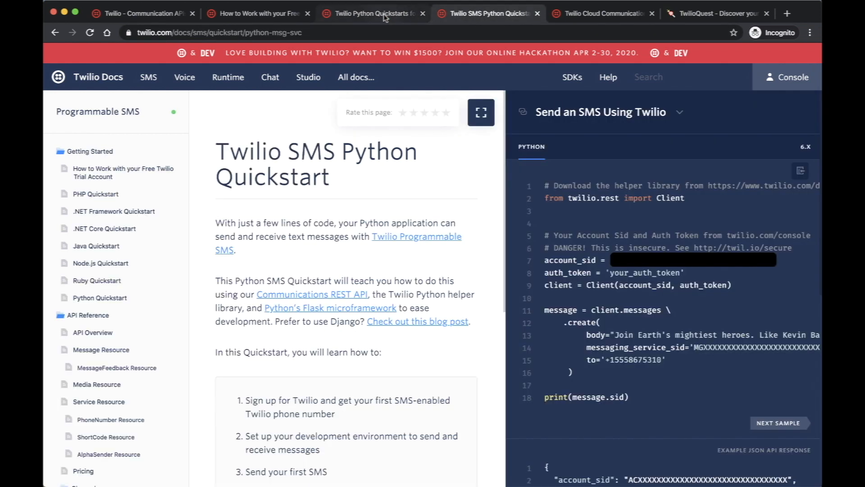
click(372, 13)
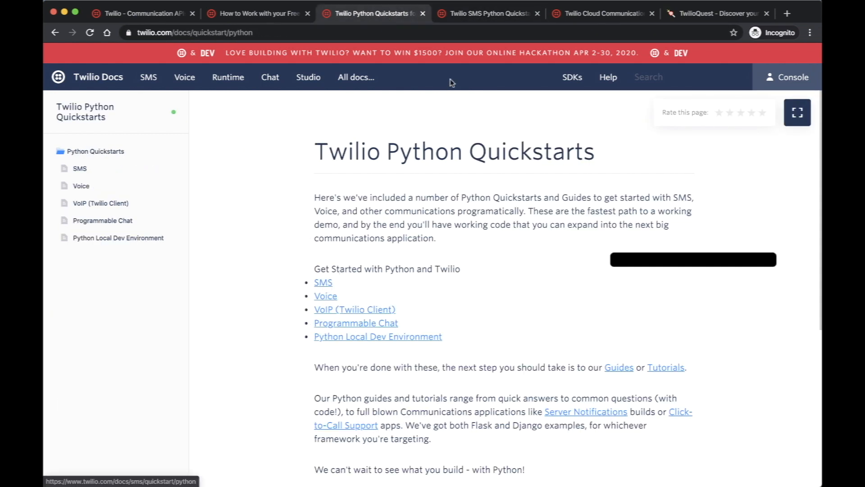
click(323, 282)
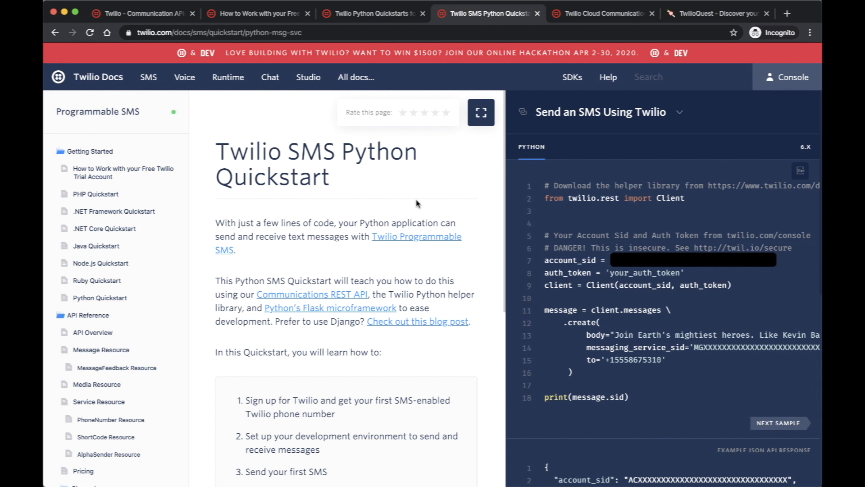
scroll(down, 3)
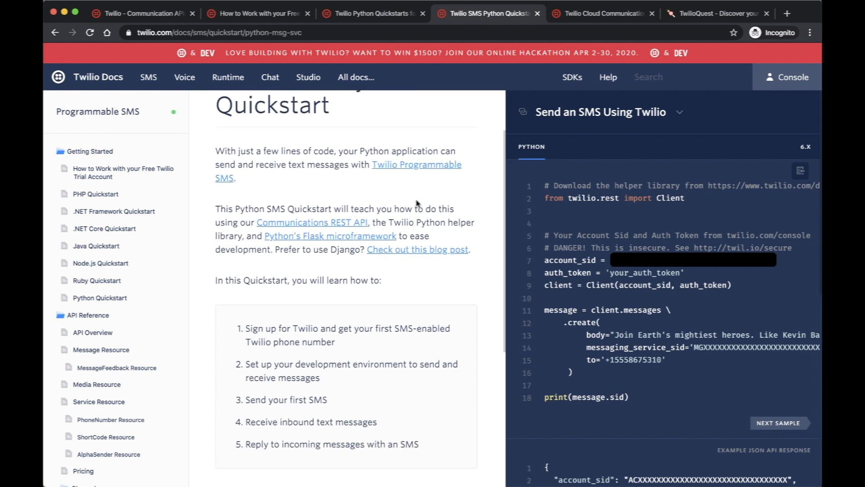
scroll(down, 3)
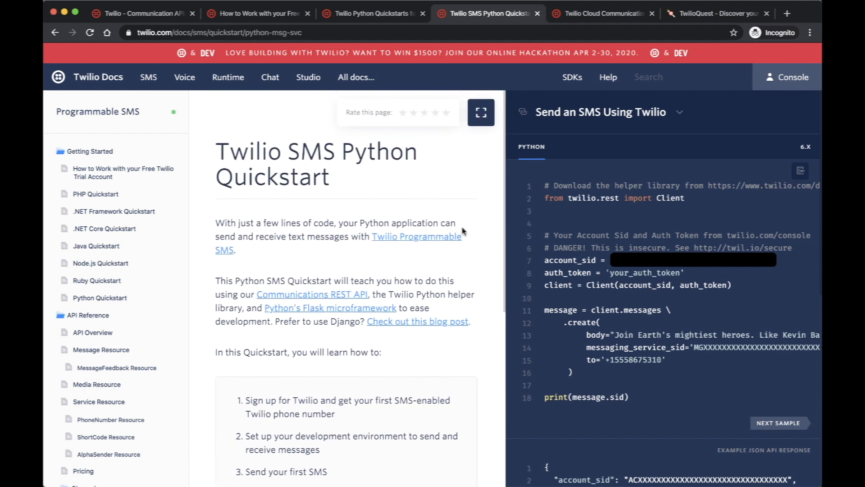
mouse_move(524, 188)
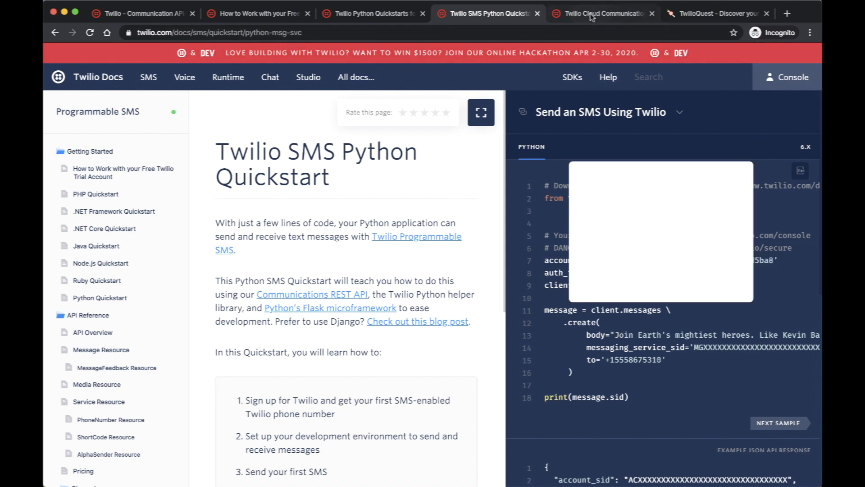
click(593, 13)
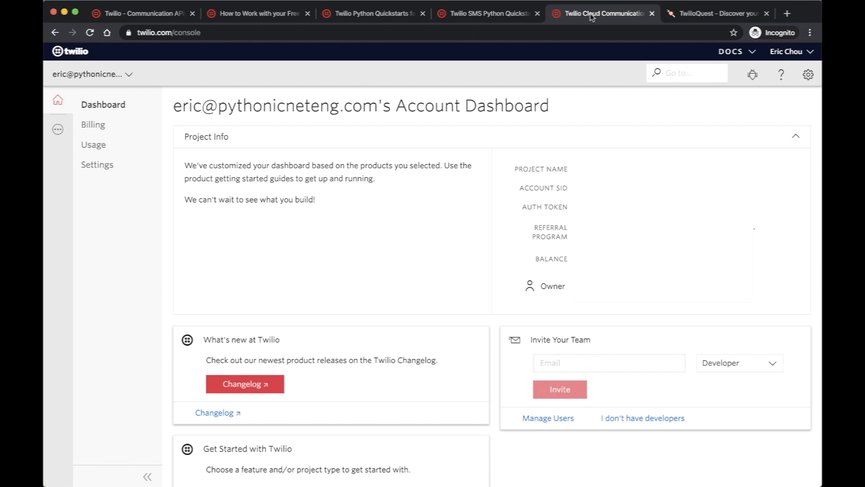
mouse_move(436, 151)
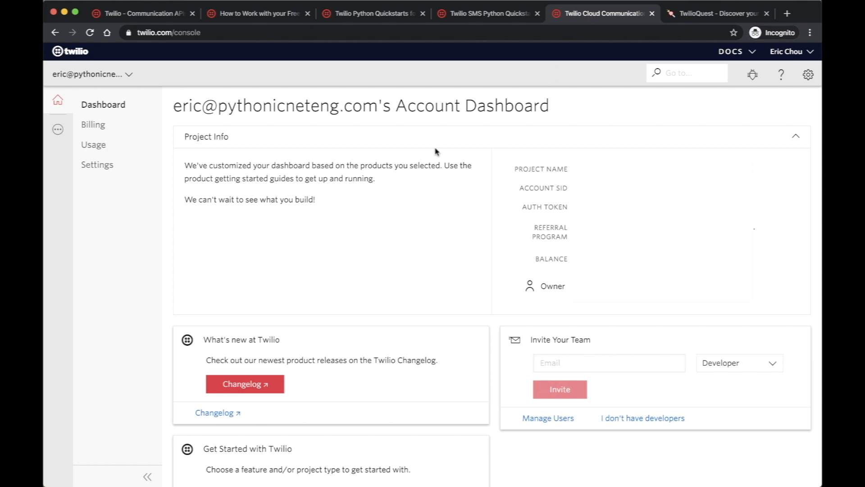
mouse_move(510, 171)
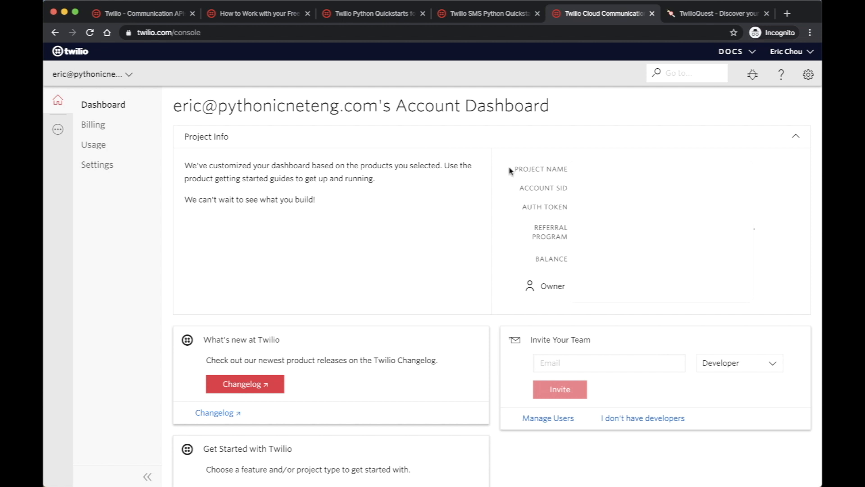
mouse_move(528, 191)
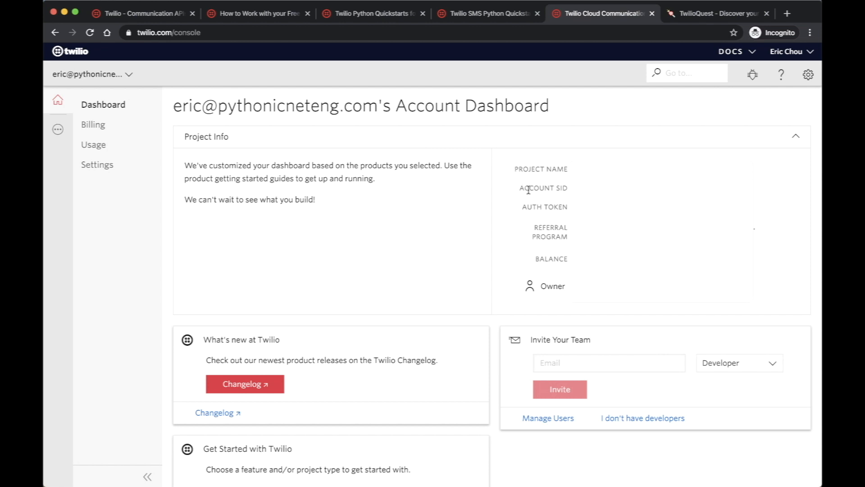
mouse_move(563, 188)
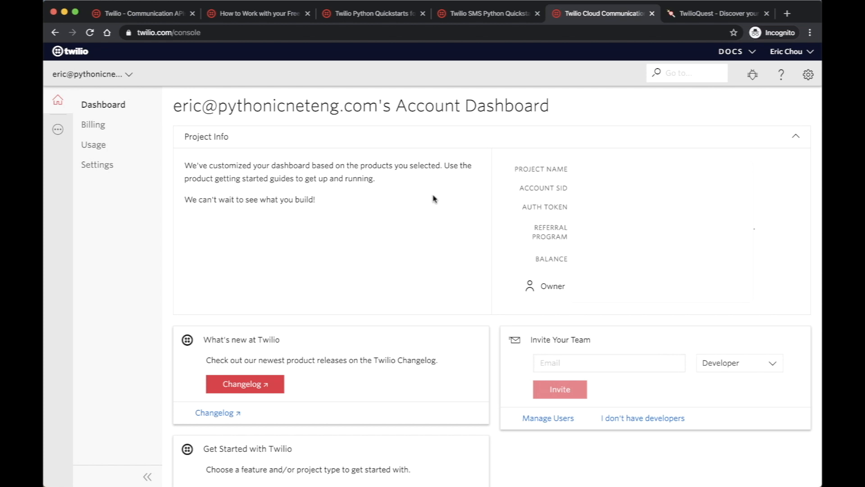
mouse_move(58, 130)
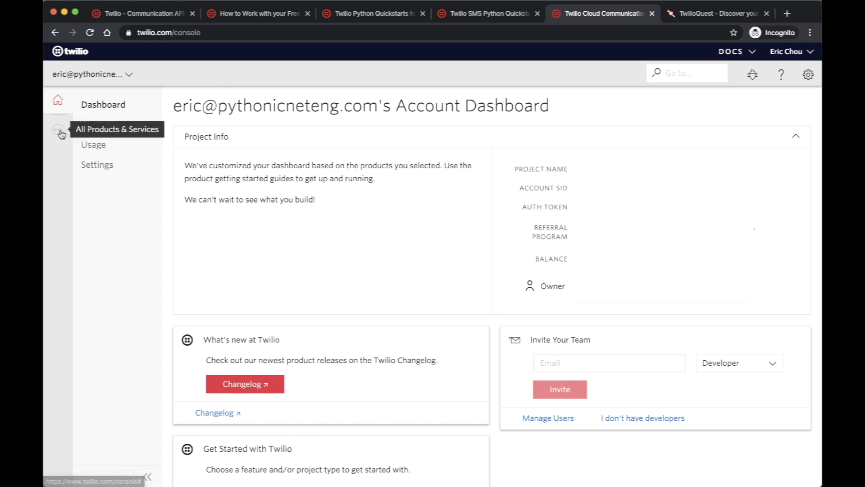
Step: Go through All Products & Services to Phone Numbers' Active Numbers list
click(58, 133)
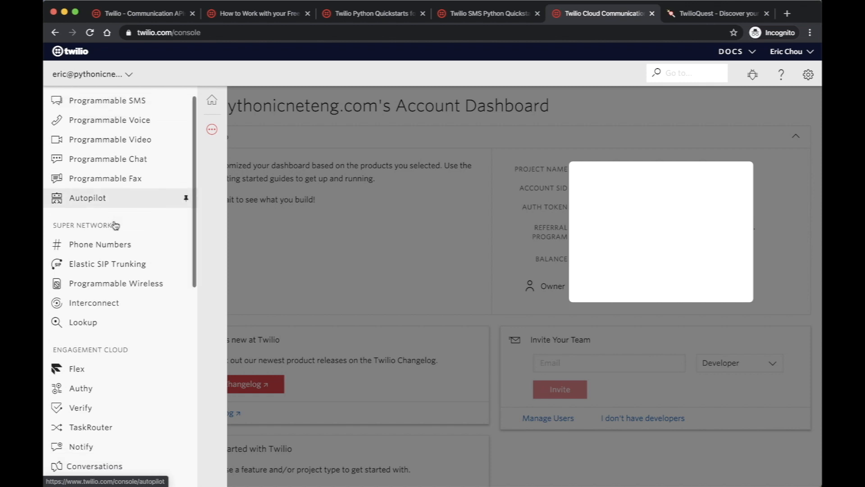
click(99, 245)
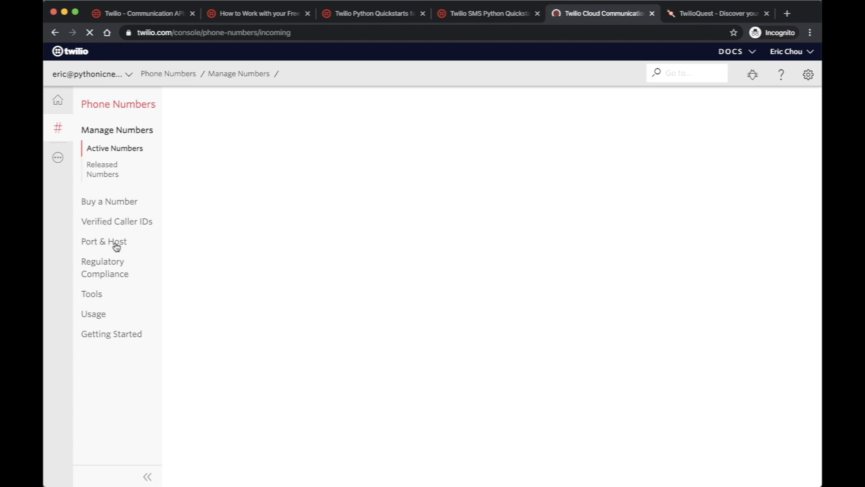
click(114, 147)
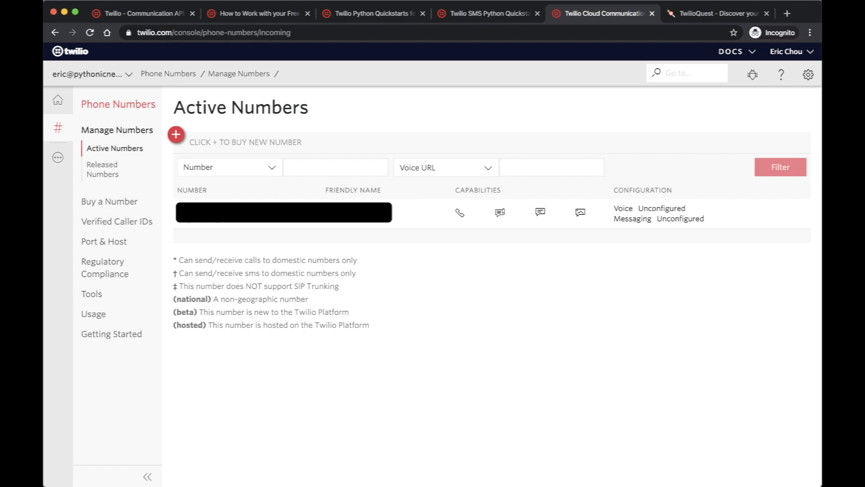
mouse_move(581, 83)
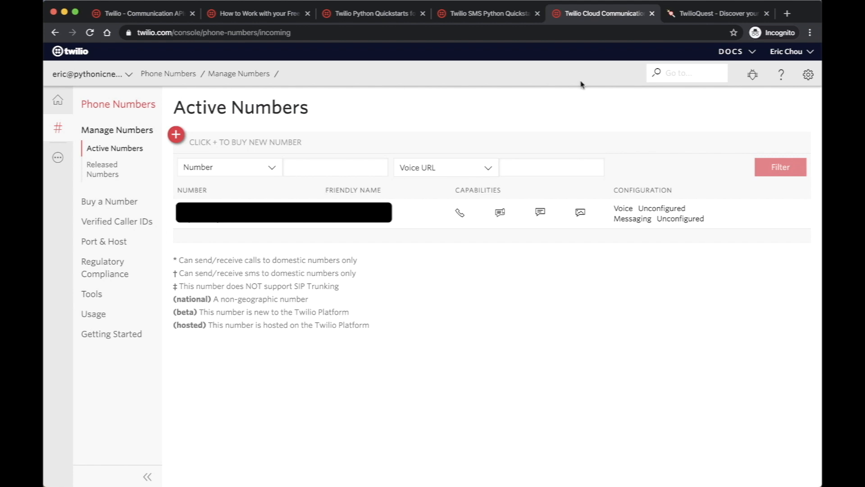
Step: Open the TwilioQuest tab, scroll through its About section, and return toward the top
click(717, 13)
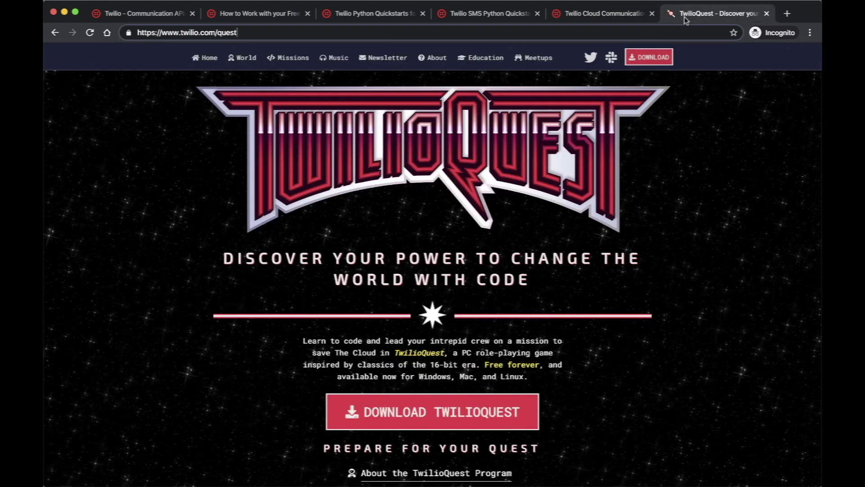
mouse_move(693, 175)
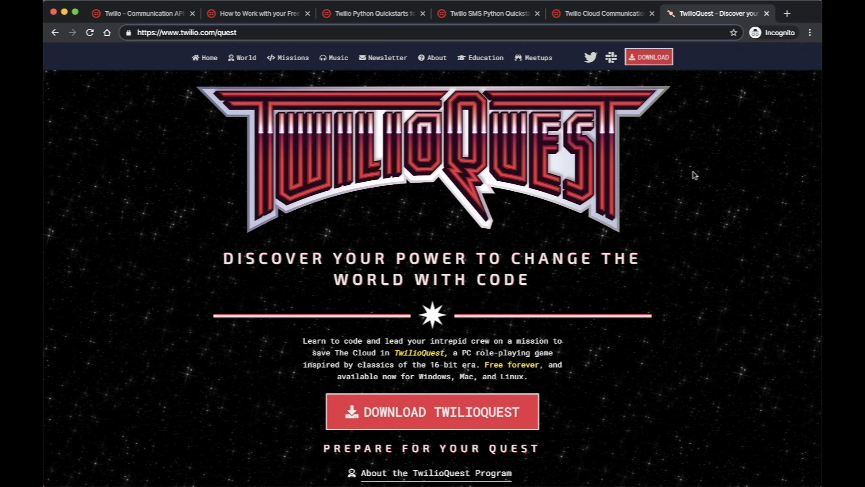
scroll(down, 3)
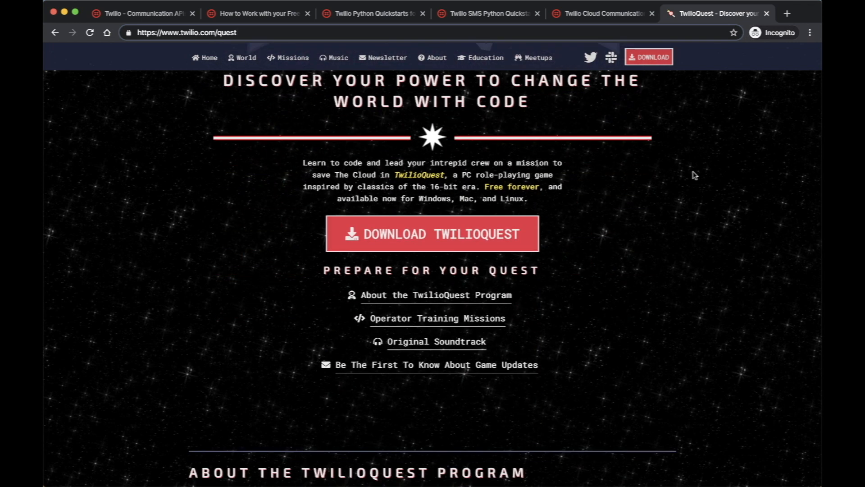
scroll(down, 3)
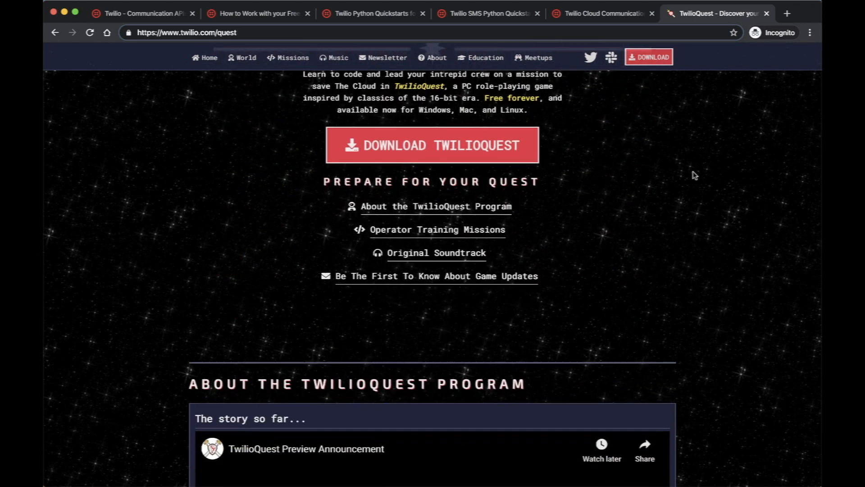
scroll(down, 3)
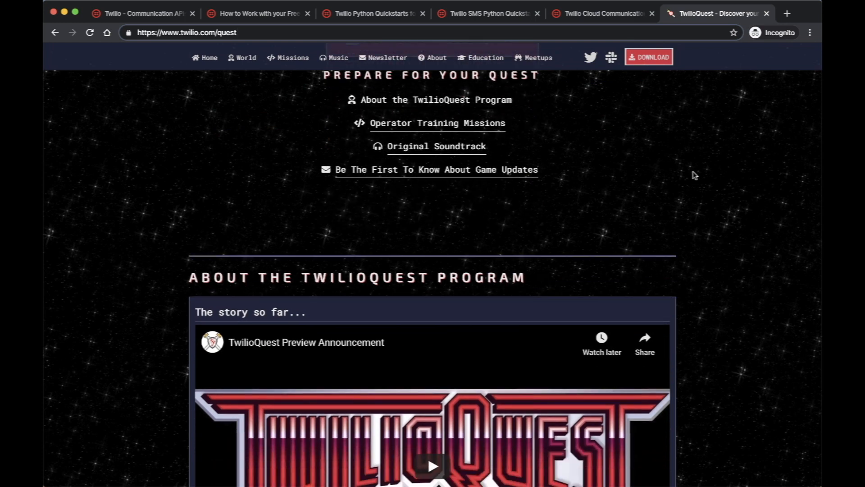
scroll(down, 3)
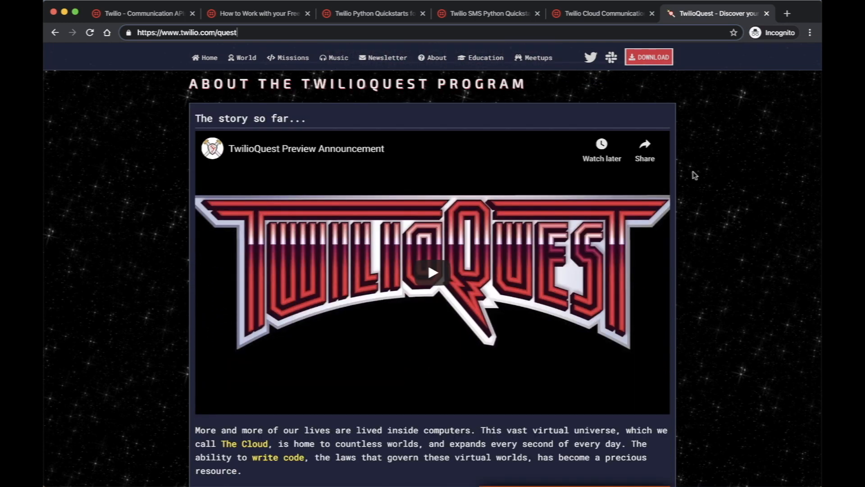
scroll(down, 3)
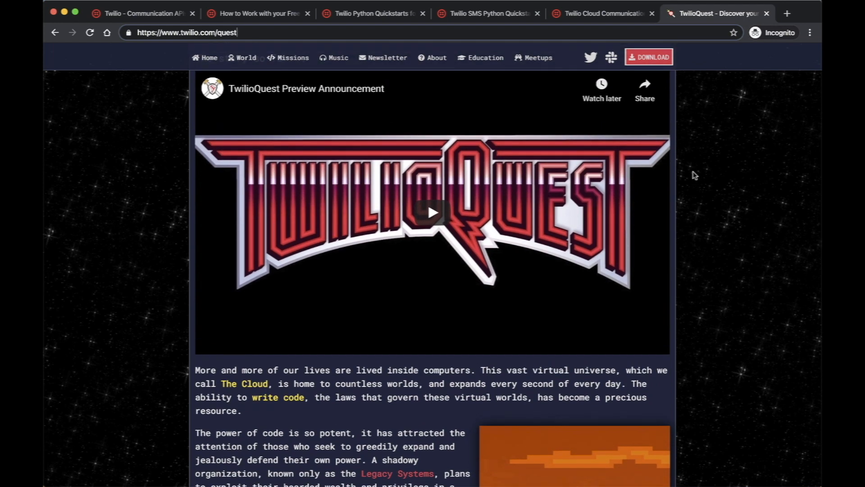
scroll(down, 3)
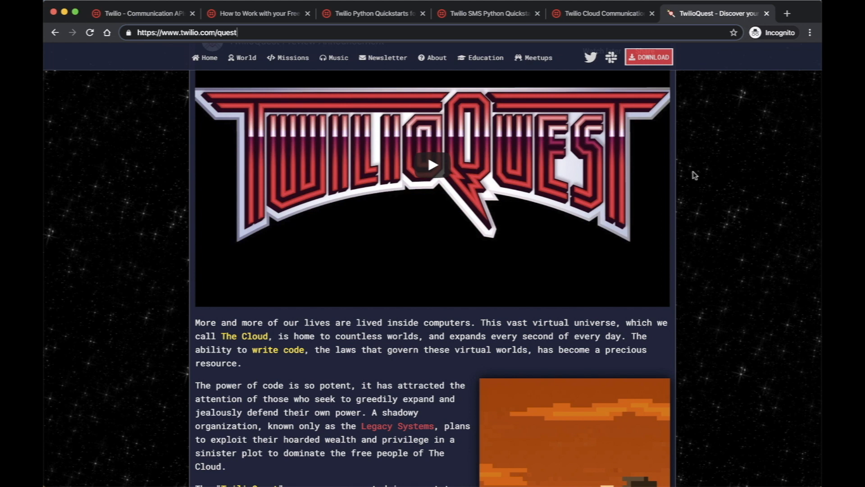
scroll(up, 3)
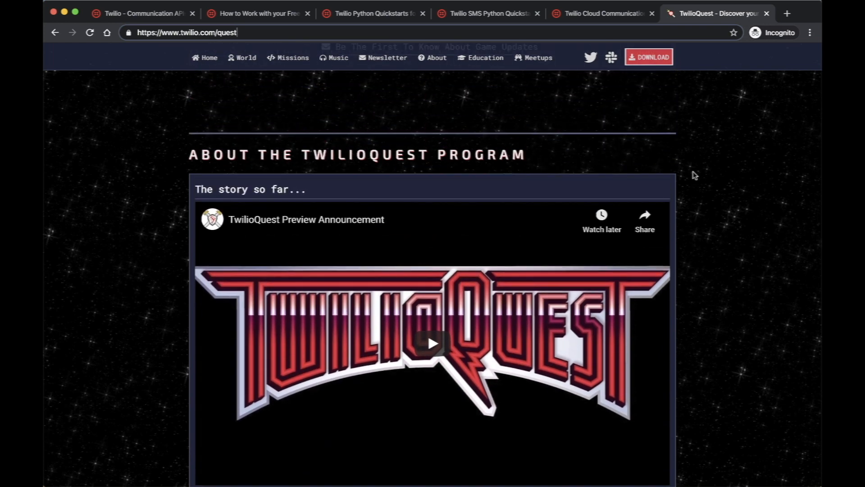
scroll(up, 3)
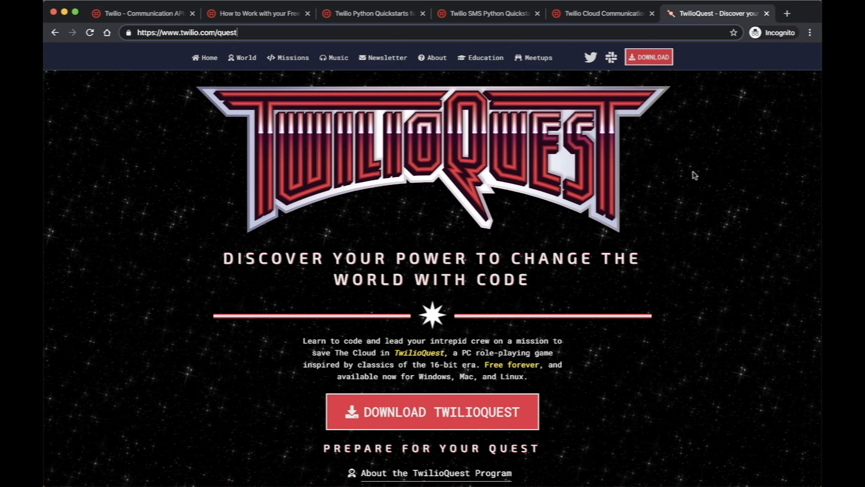
mouse_move(668, 145)
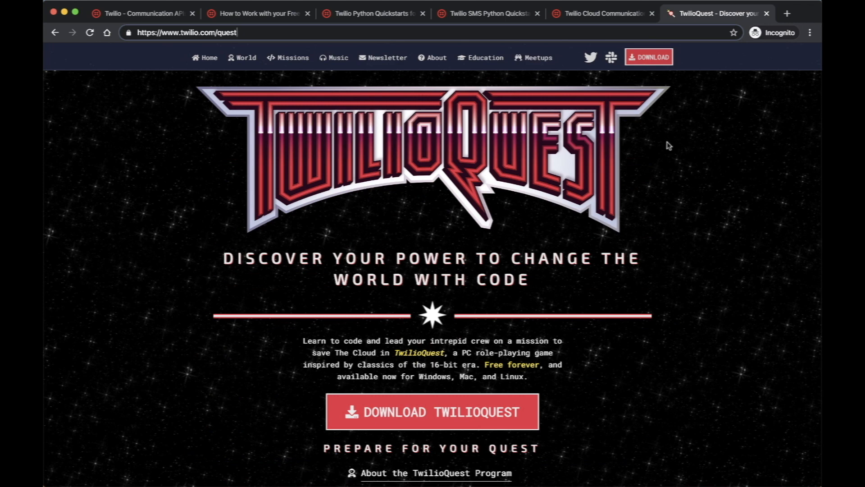